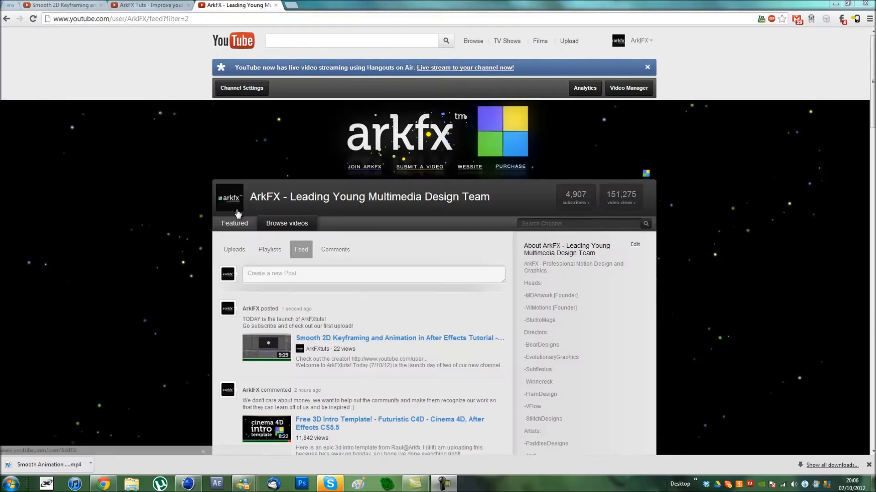
{"action": "mouse_move", "coordinate": [142, 6]}
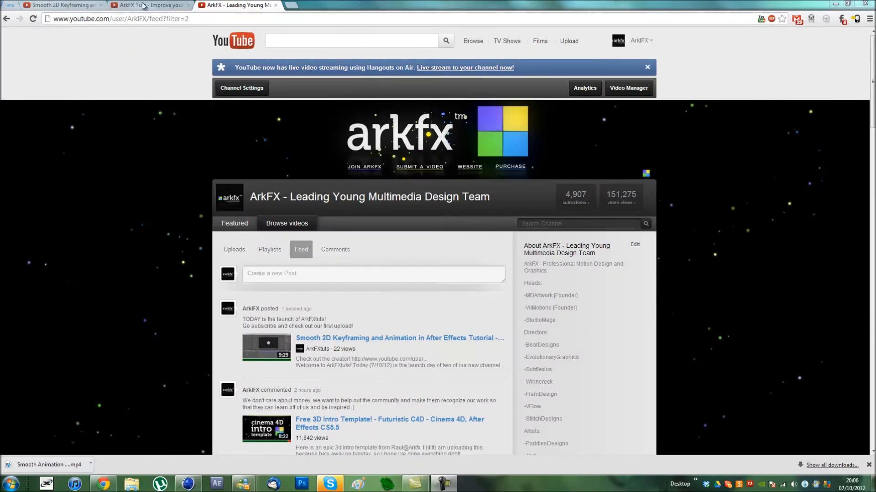
Step: Open the ArkFX Smooth 2D Keyframing video page to see its description and comments
{"action": "left_click", "coordinate": [150, 5]}
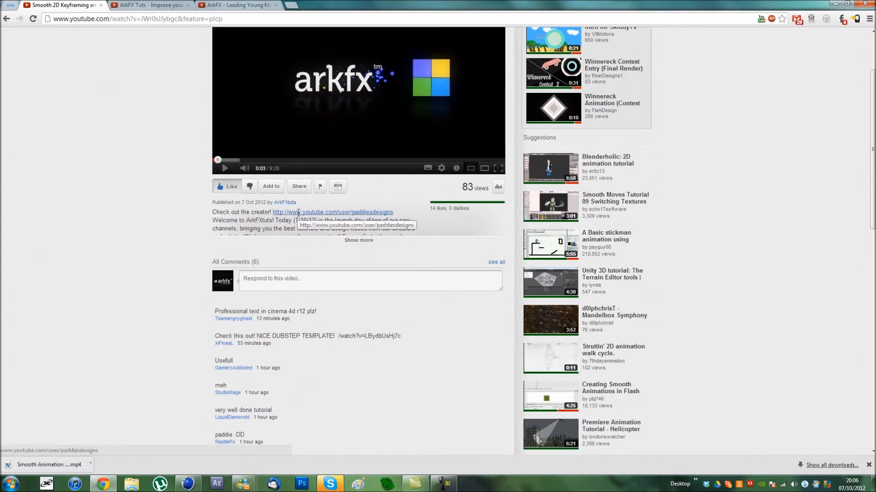
{"action": "mouse_move", "coordinate": [316, 317]}
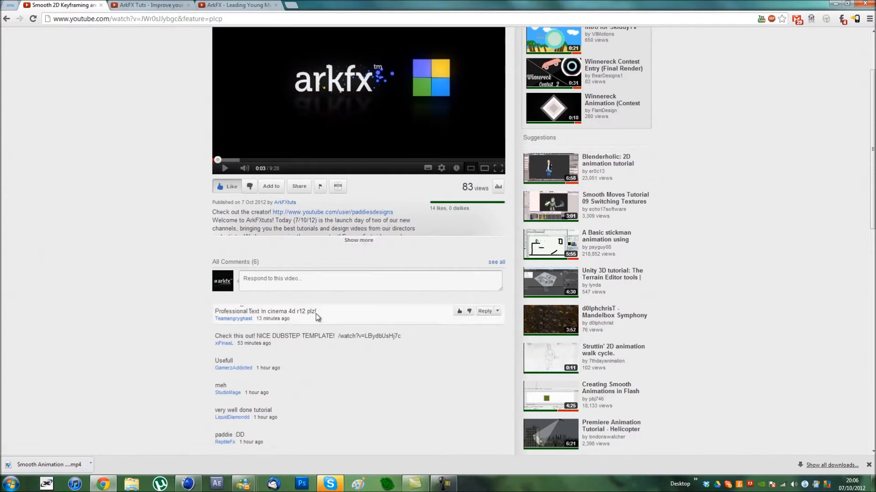
{"action": "mouse_move", "coordinate": [185, 318]}
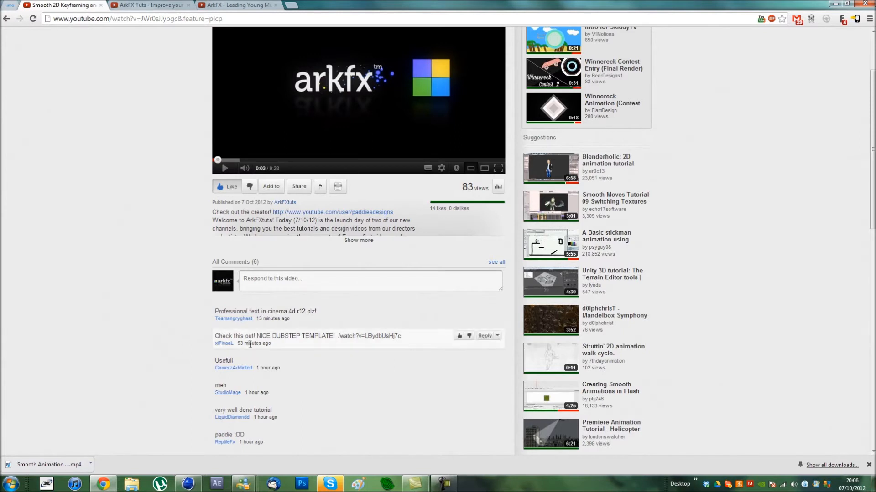
{"action": "mouse_move", "coordinate": [187, 483]}
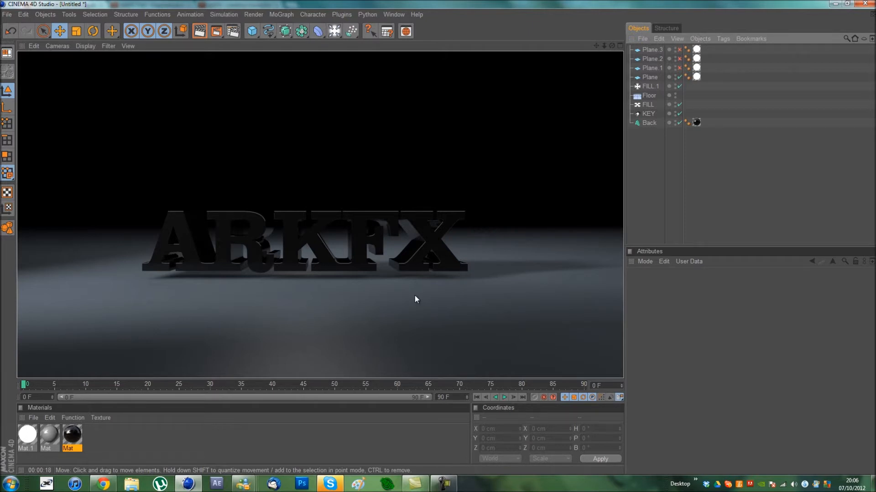
{"action": "mouse_move", "coordinate": [319, 177]}
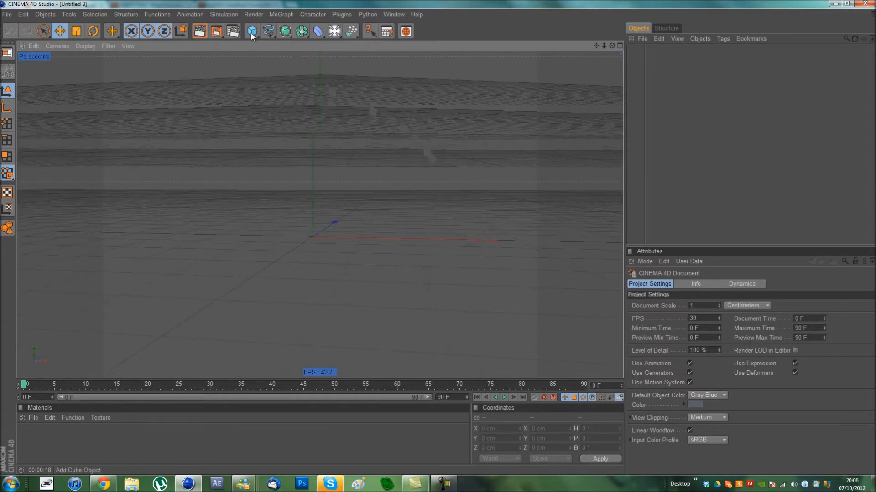
Step: Add a MoText object reading ARKFX, set in the Clarendon Hv BT font
{"action": "left_click", "coordinate": [281, 14]}
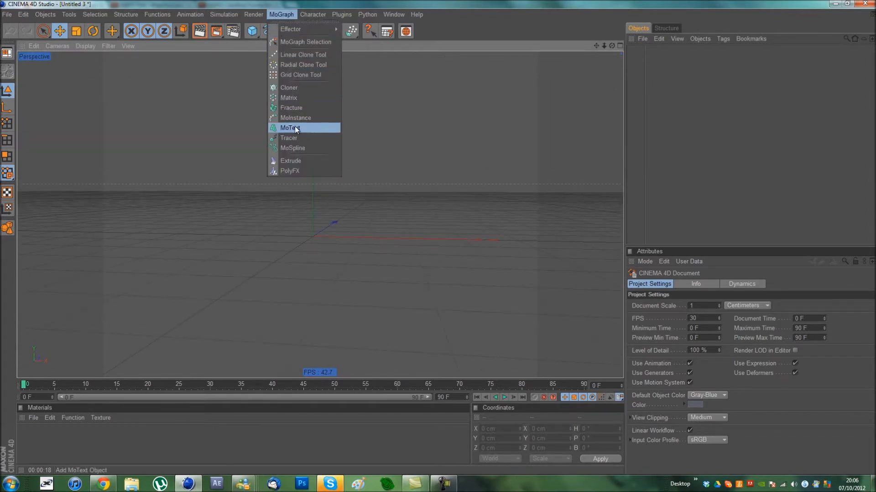
{"action": "left_click", "coordinate": [290, 128]}
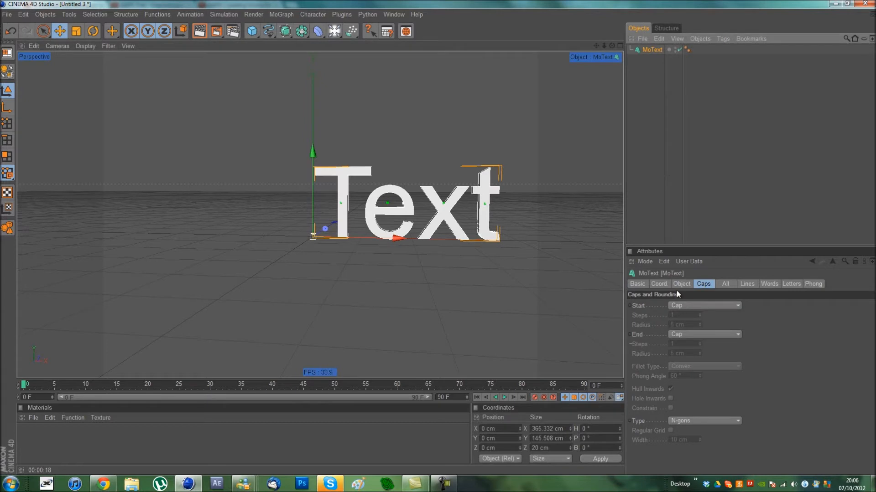
{"action": "left_click", "coordinate": [681, 283]}
{"action": "type", "text": "ARKFX"}
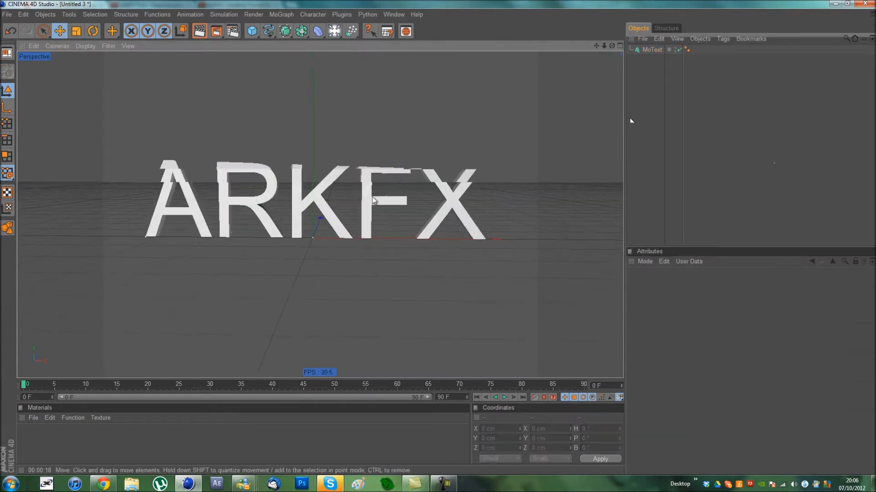
{"action": "left_click", "coordinate": [754, 368]}
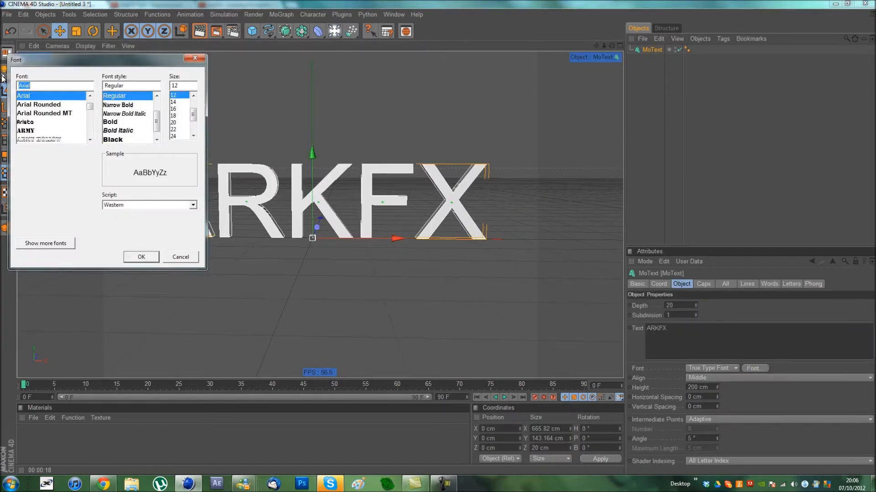
{"action": "type", "text": "cla"}
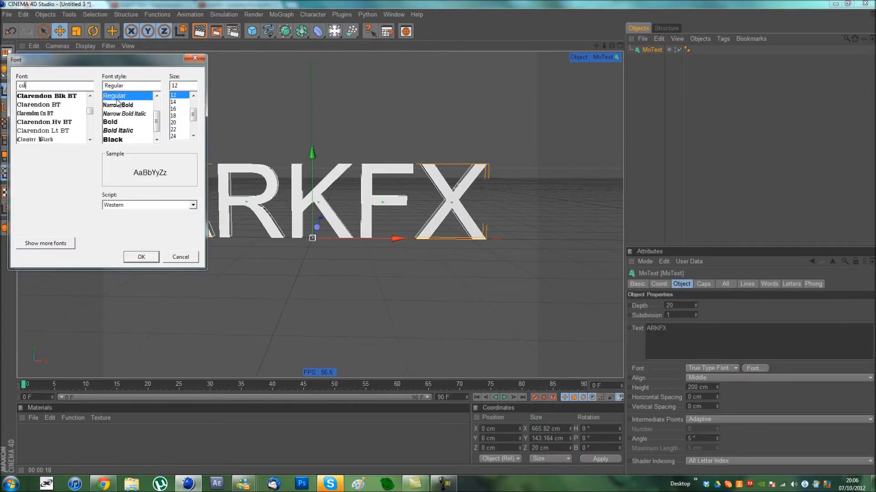
{"action": "left_click", "coordinate": [45, 121]}
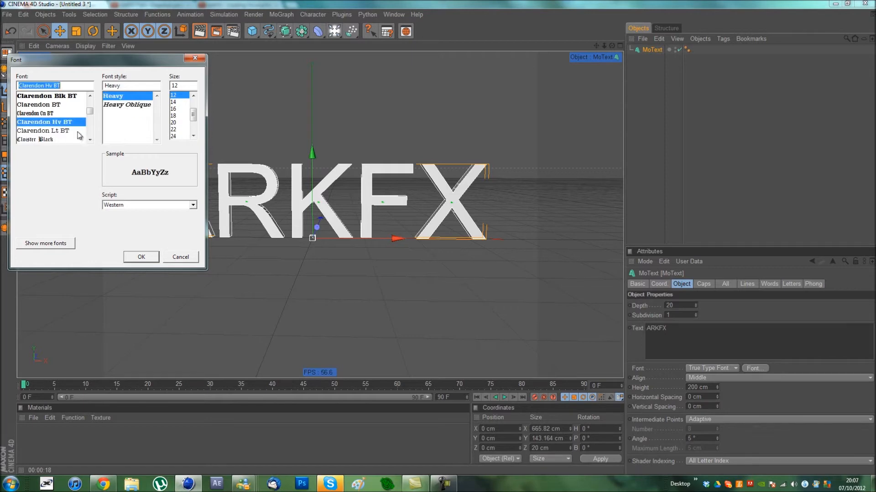
{"action": "left_click", "coordinate": [141, 257]}
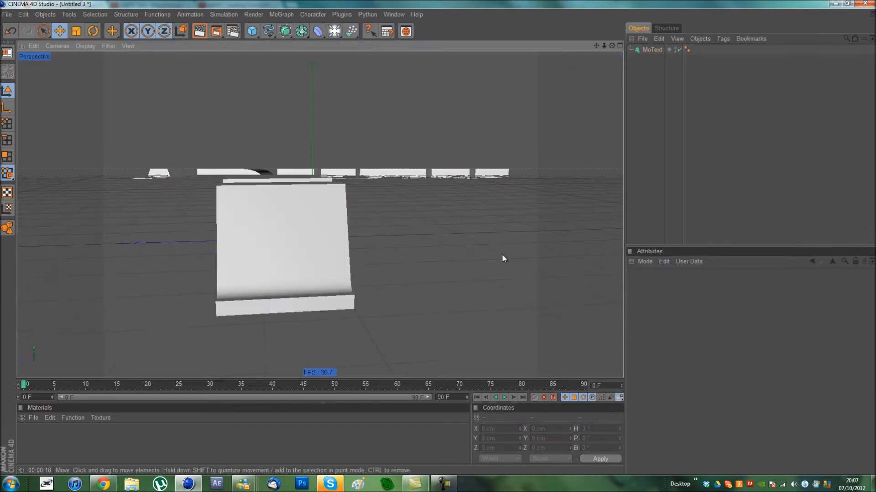
Step: Set the MoText depth to 150 and add a 1 cm fillet start cap
{"action": "left_click", "coordinate": [651, 49]}
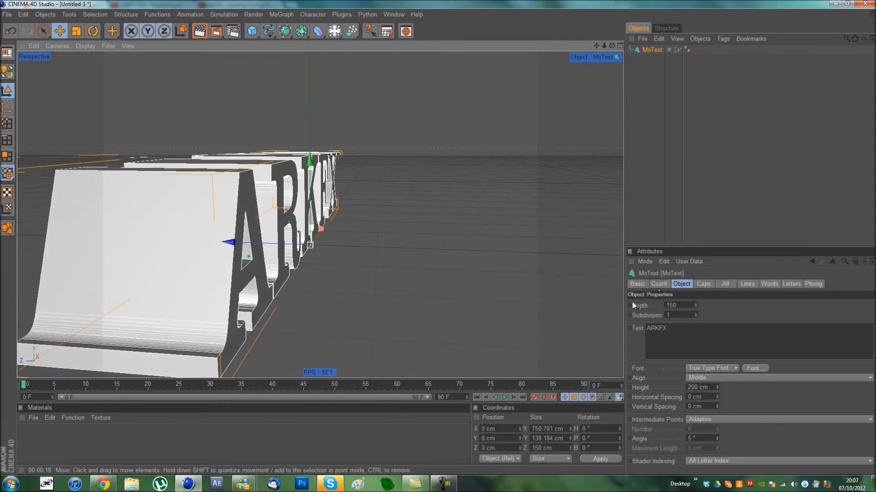
{"action": "left_click", "coordinate": [702, 283]}
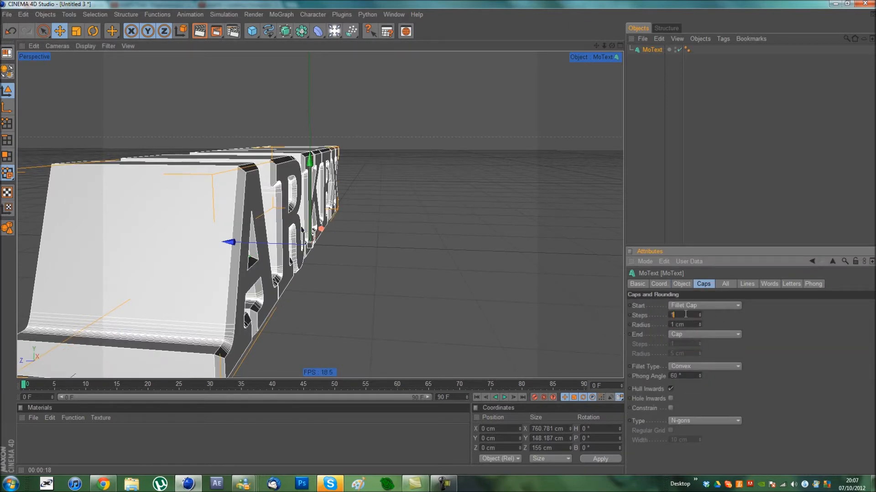
{"action": "left_click", "coordinate": [703, 335]}
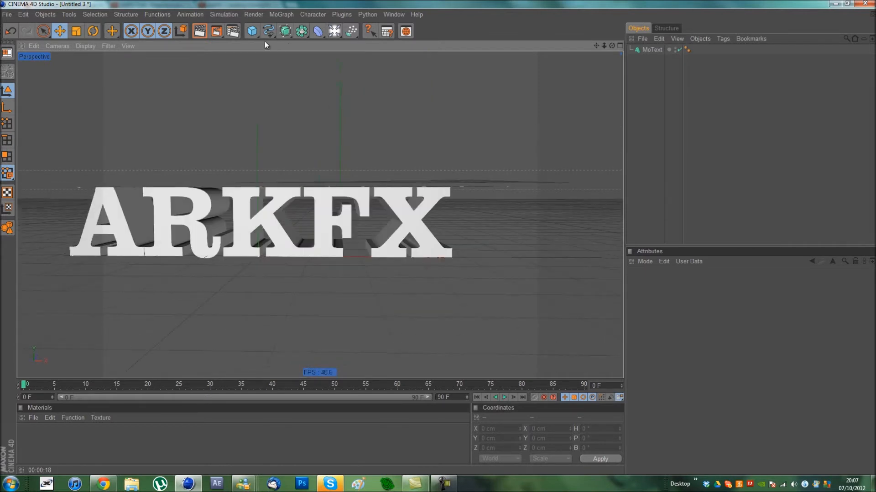
Step: Add a Floor object beneath the ARKFX text and preview the shaded scene
{"action": "left_click", "coordinate": [334, 31]}
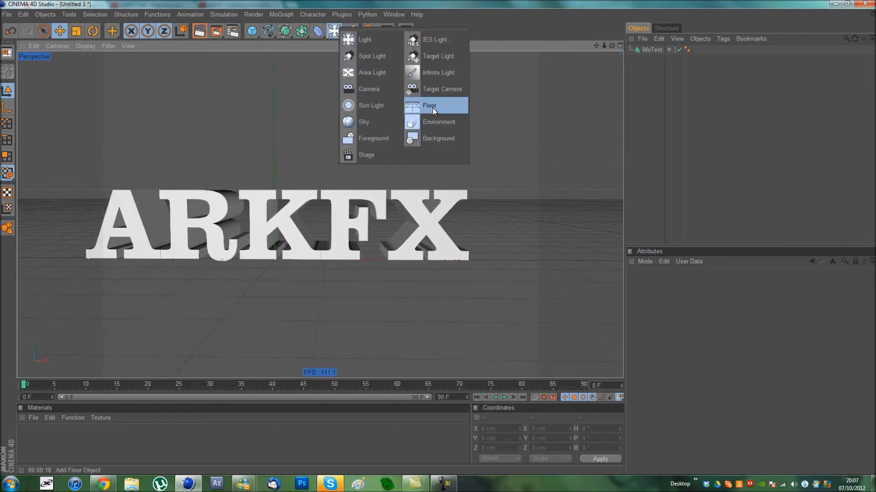
{"action": "left_click", "coordinate": [429, 106]}
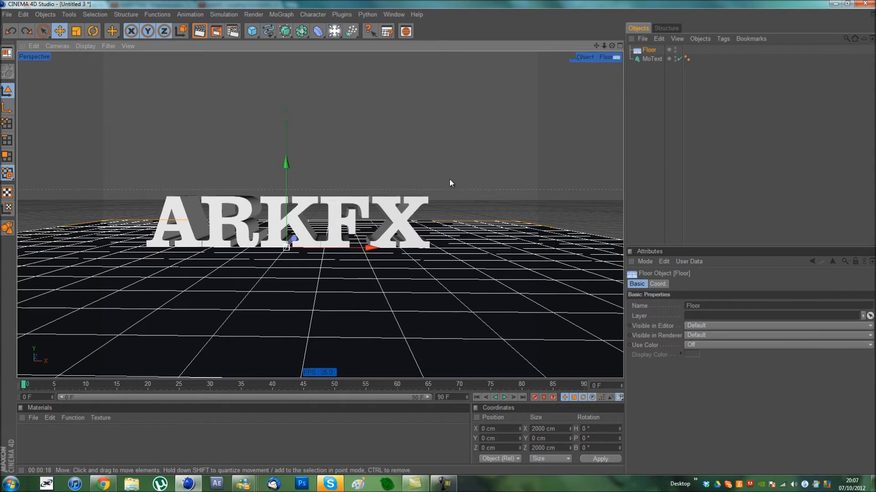
{"action": "left_click", "coordinate": [651, 59]}
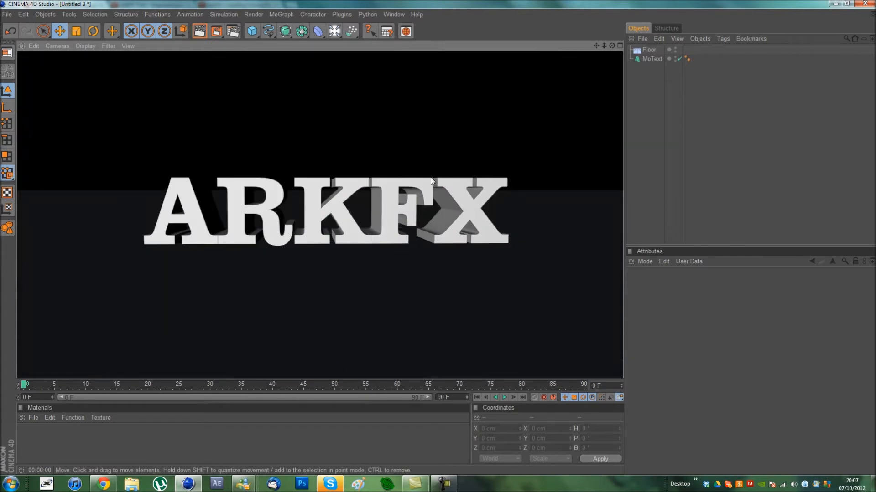
Step: Create the material Mat and apply it to the ARKFX MoText object
{"action": "left_click", "coordinate": [648, 50]}
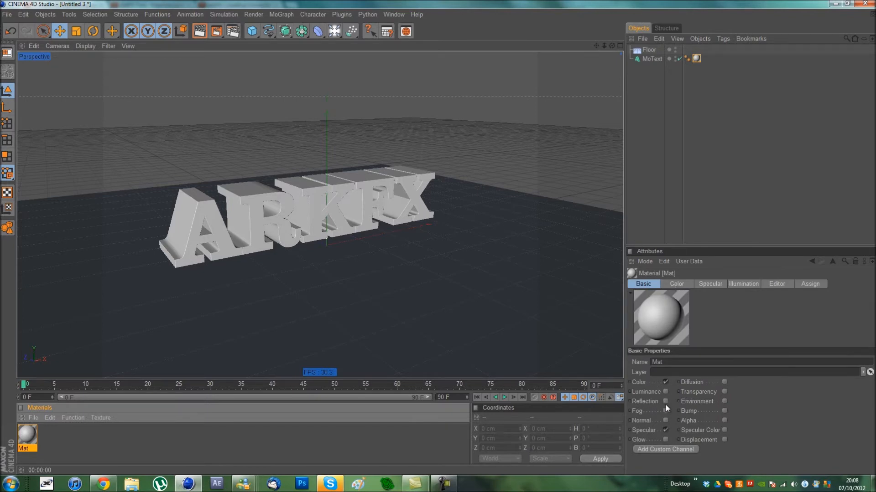
Step: Make Mat dark grey (RGB ~31/33/33) with 24% Fresnel reflection at 27% mix
{"action": "left_click", "coordinate": [676, 284]}
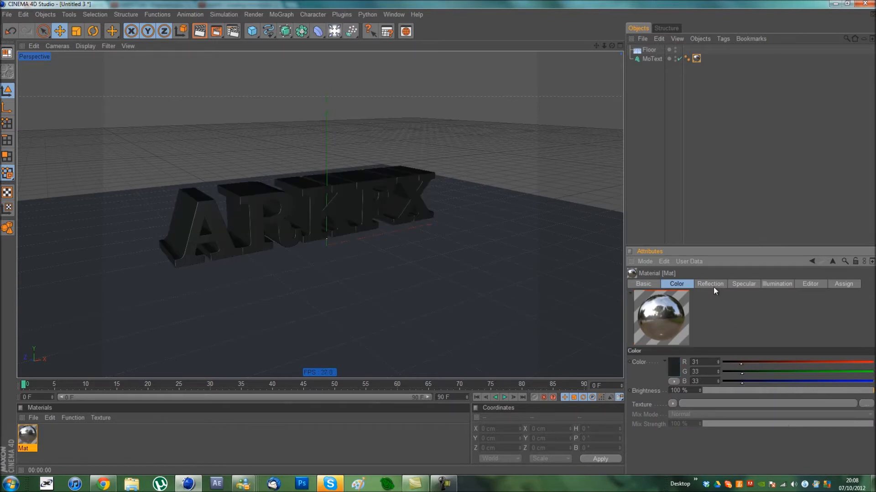
{"action": "left_click", "coordinate": [710, 283]}
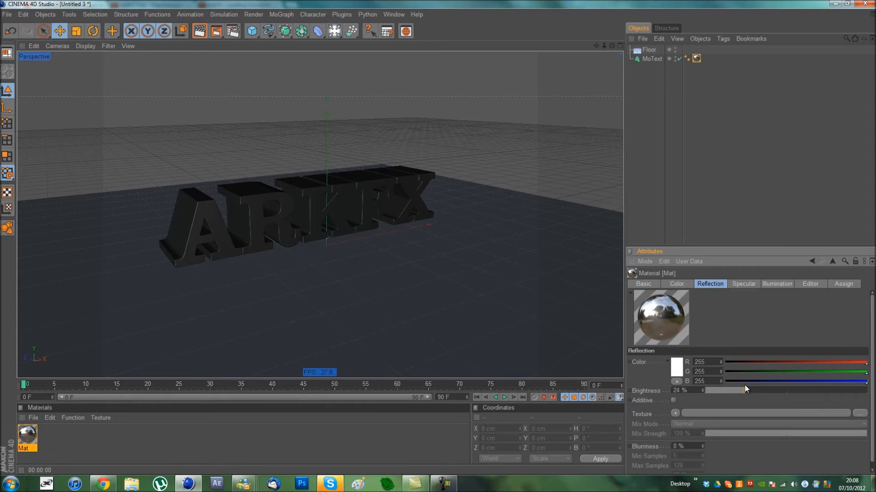
{"action": "left_click", "coordinate": [675, 414]}
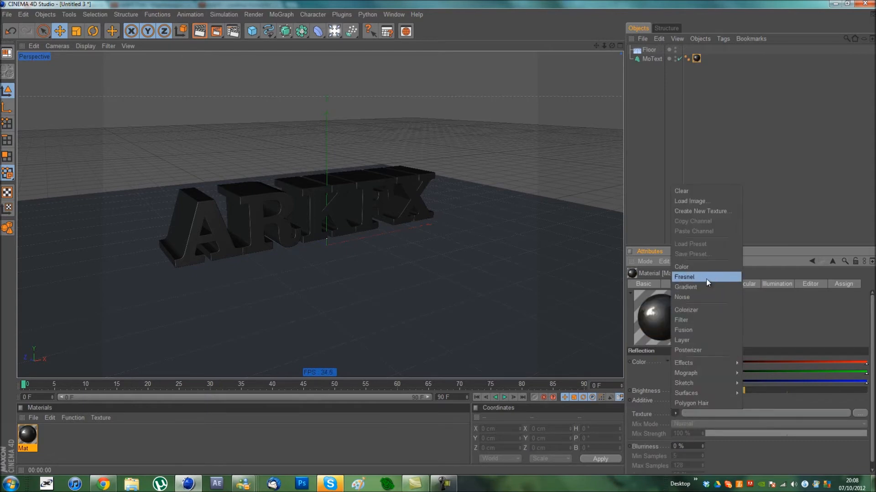
{"action": "left_click", "coordinate": [683, 277]}
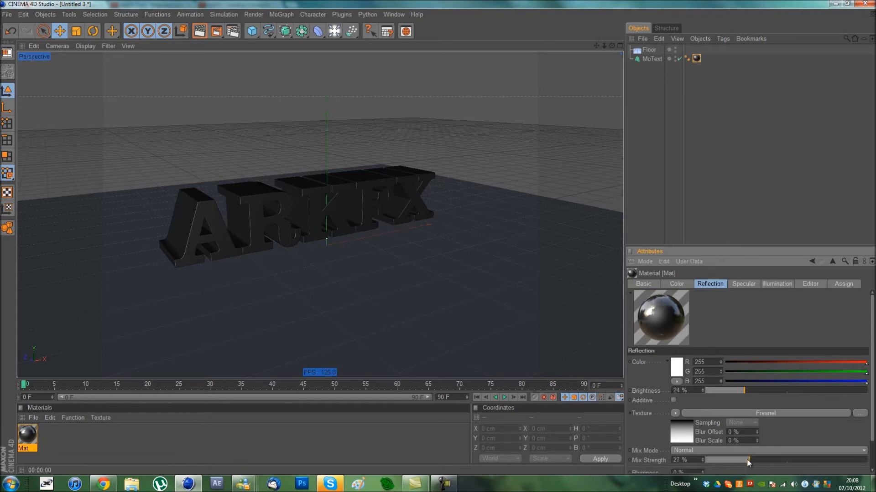
{"action": "left_click", "coordinate": [744, 283]}
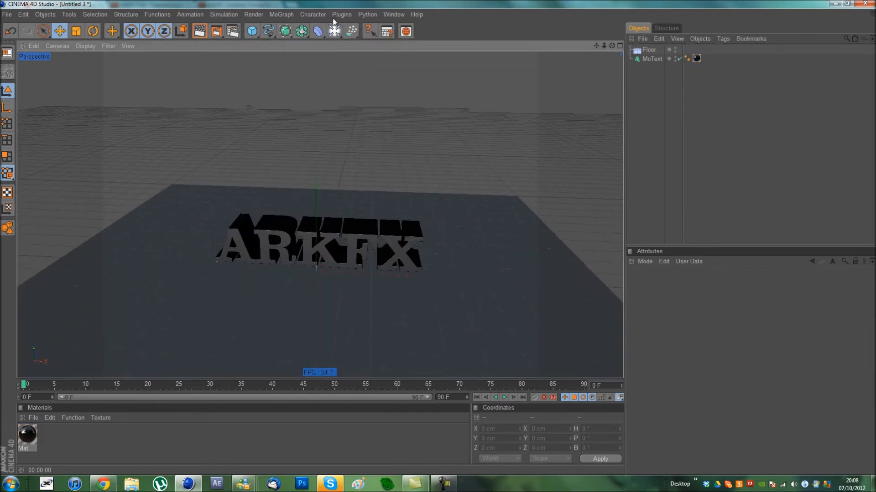
Step: Add a spot light, move it aside and rotate it toward the ARKFX text
{"action": "left_click", "coordinate": [317, 30]}
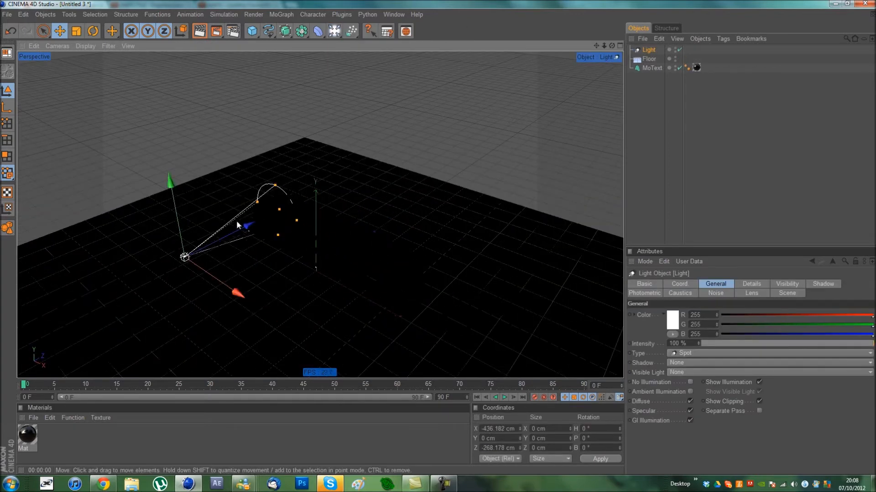
{"action": "left_click", "coordinate": [93, 31]}
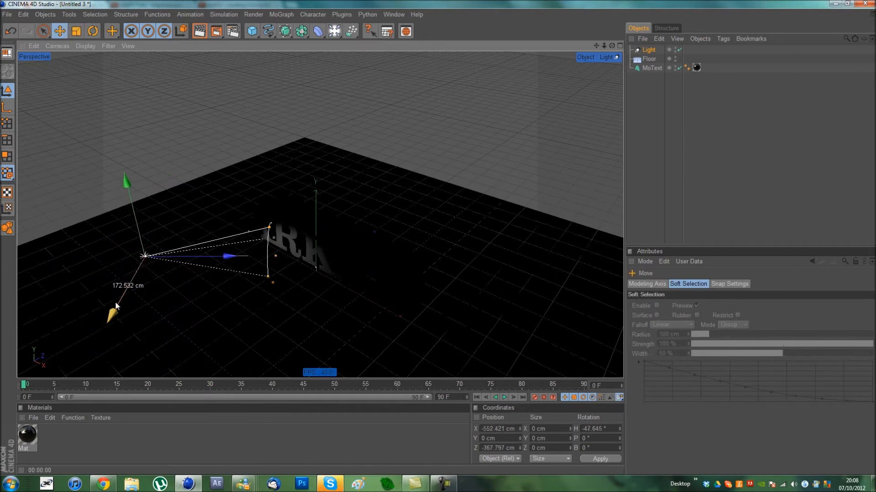
{"action": "left_click", "coordinate": [95, 30]}
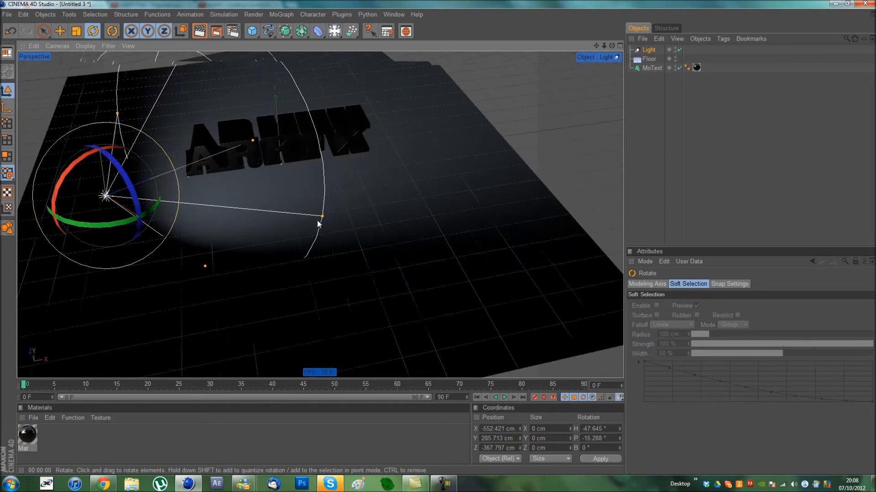
{"action": "left_click", "coordinate": [60, 31]}
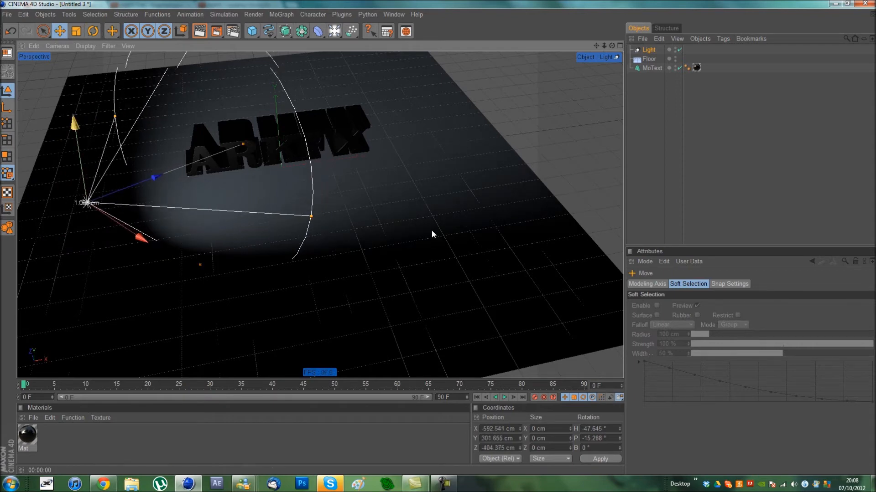
Step: Reselect the spot light and check its intensity in the General tab
{"action": "left_click", "coordinate": [647, 49]}
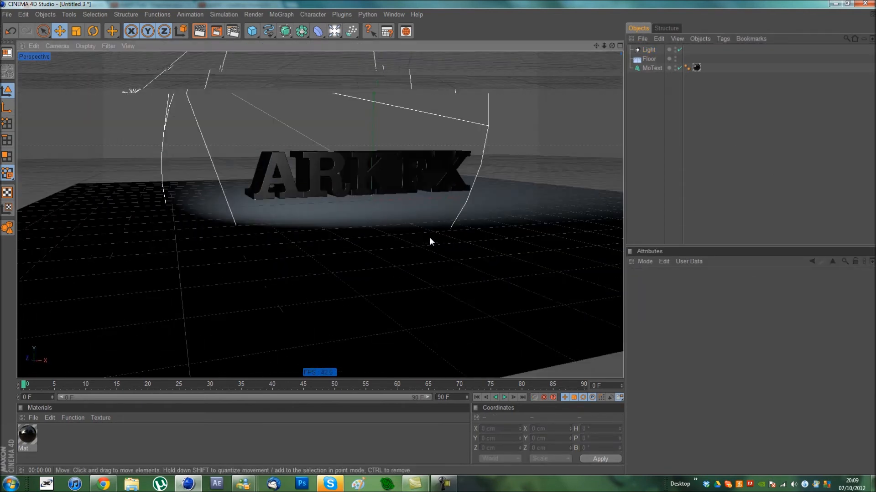
{"action": "left_click", "coordinate": [649, 49]}
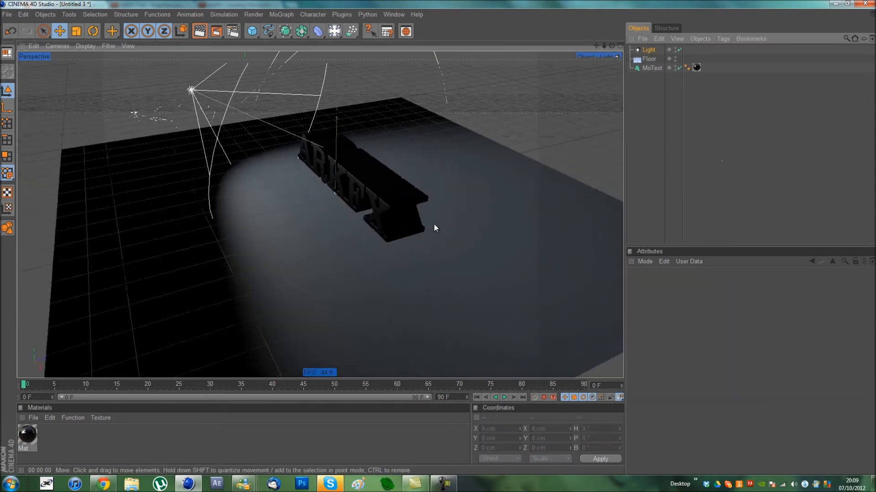
{"action": "left_click", "coordinate": [648, 50]}
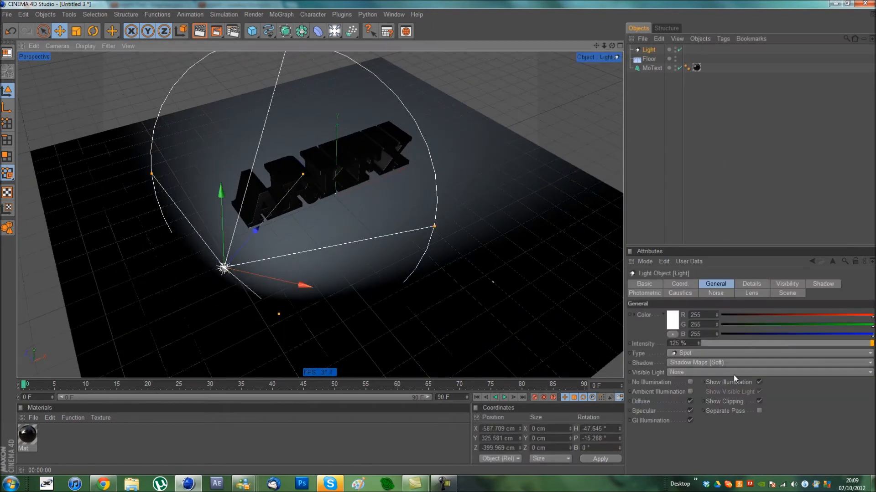
{"action": "mouse_move", "coordinate": [832, 346]}
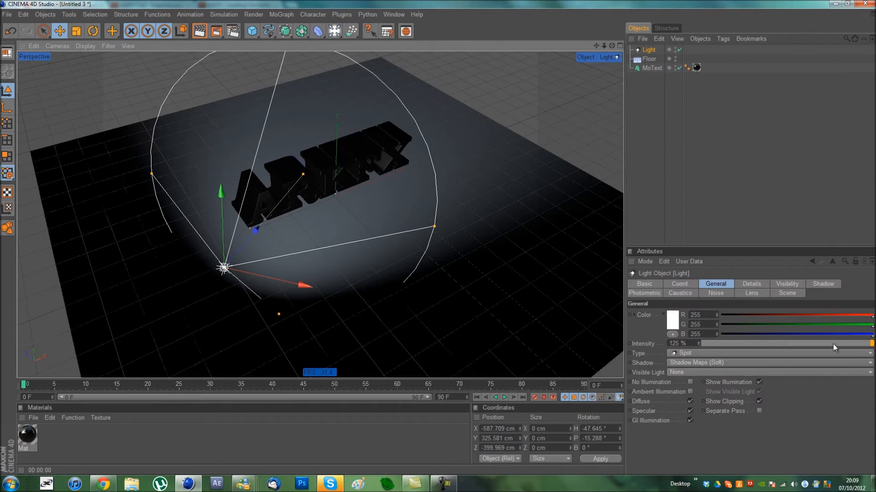
{"action": "left_click", "coordinate": [649, 58]}
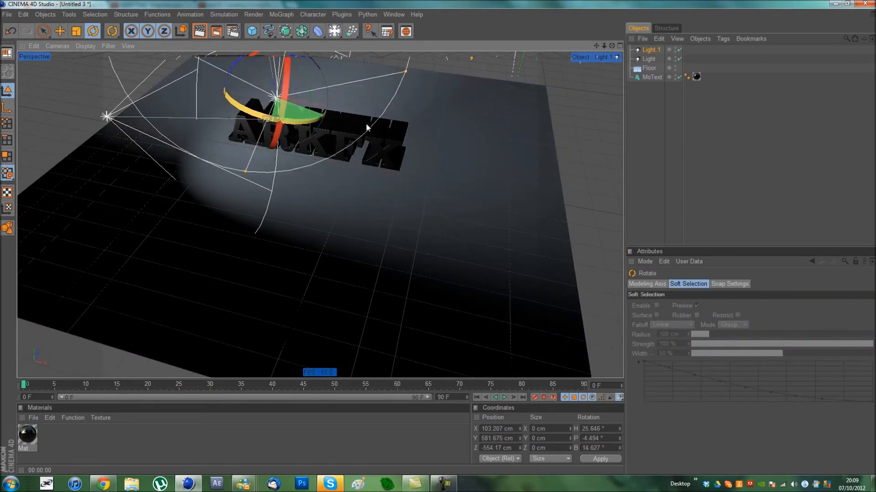
Step: Move the second light right of the text, make it an Area light, and scale it
{"action": "left_click", "coordinate": [60, 31]}
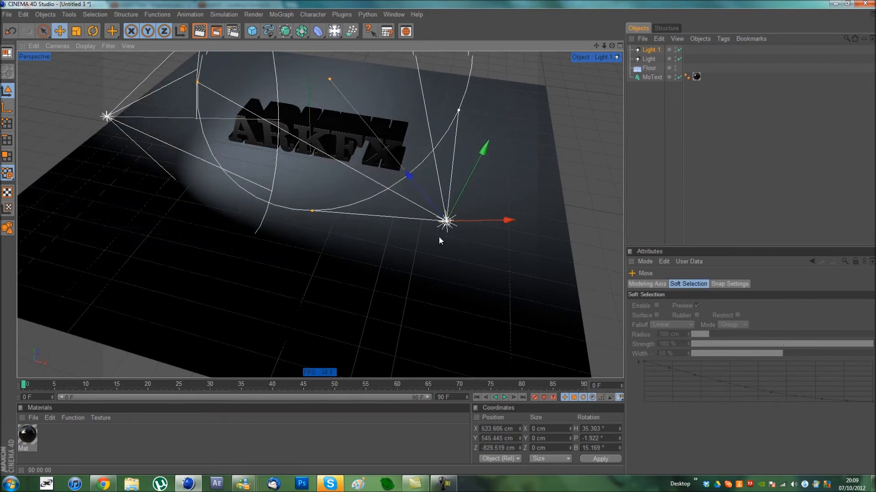
{"action": "left_click", "coordinate": [650, 49]}
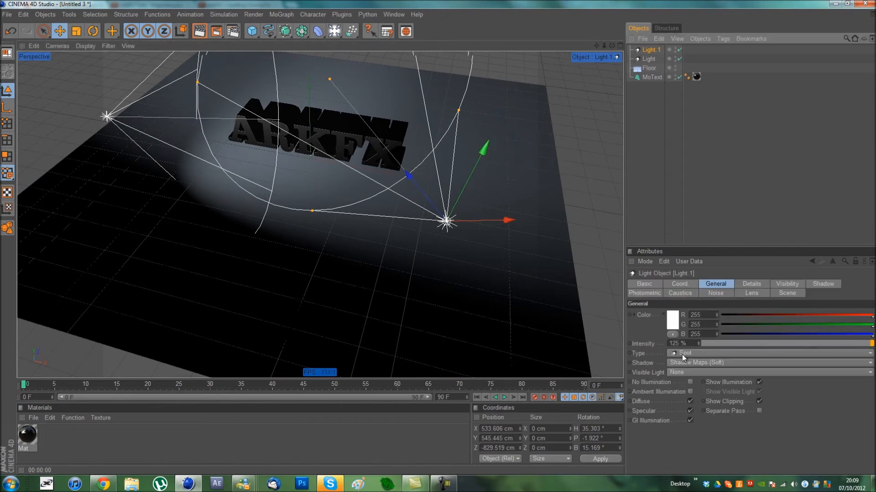
{"action": "left_click", "coordinate": [684, 353]}
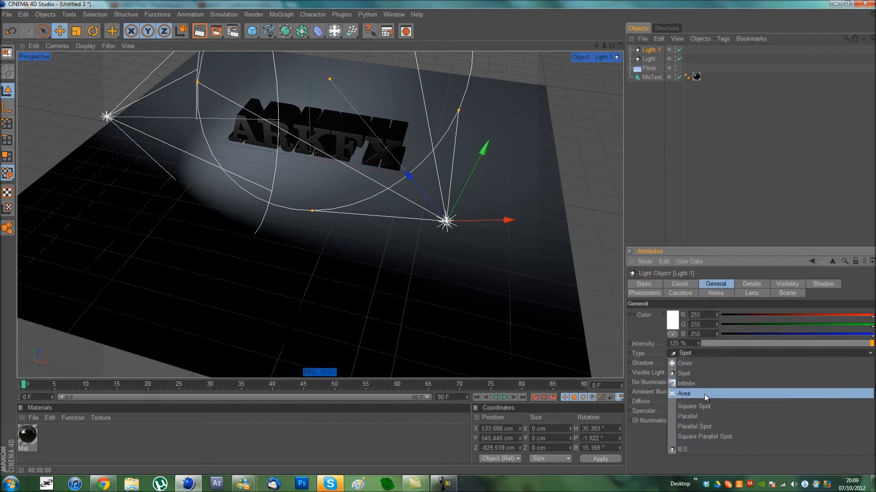
{"action": "left_click", "coordinate": [684, 394]}
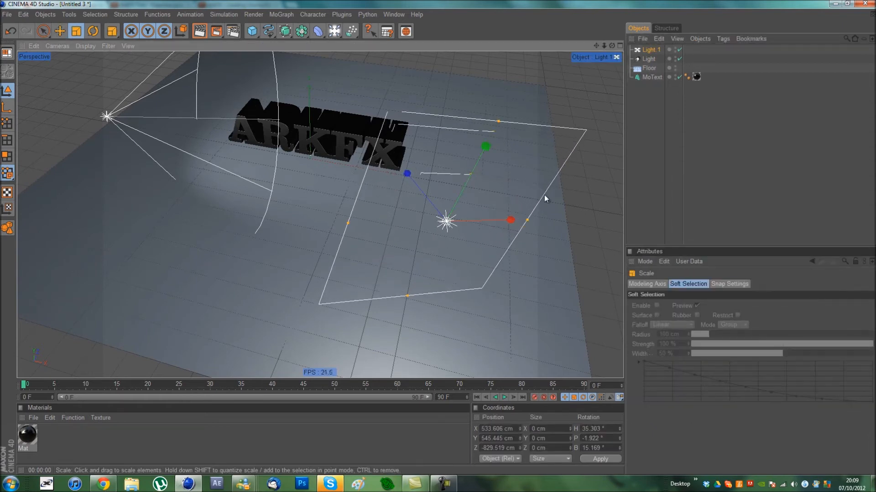
{"action": "left_click", "coordinate": [650, 49]}
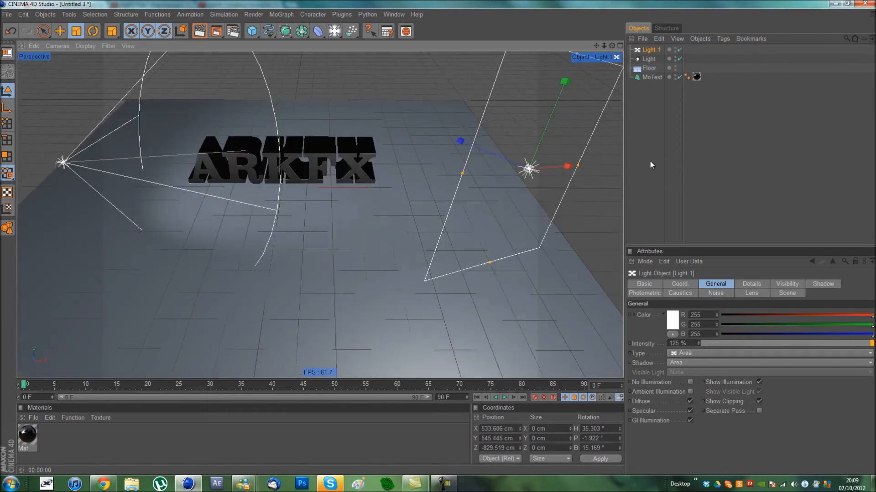
{"action": "left_click", "coordinate": [595, 184]}
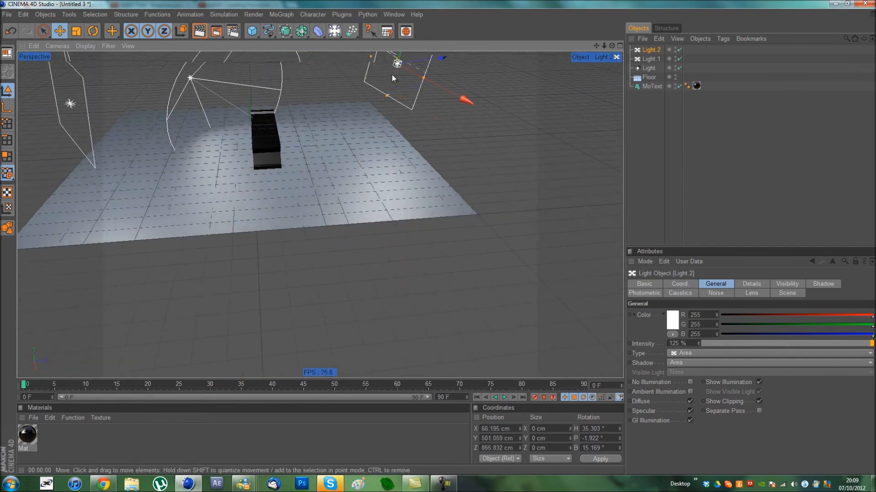
Step: Tilt the third light above the text toward it and make it an Omni light
{"action": "left_click", "coordinate": [92, 30]}
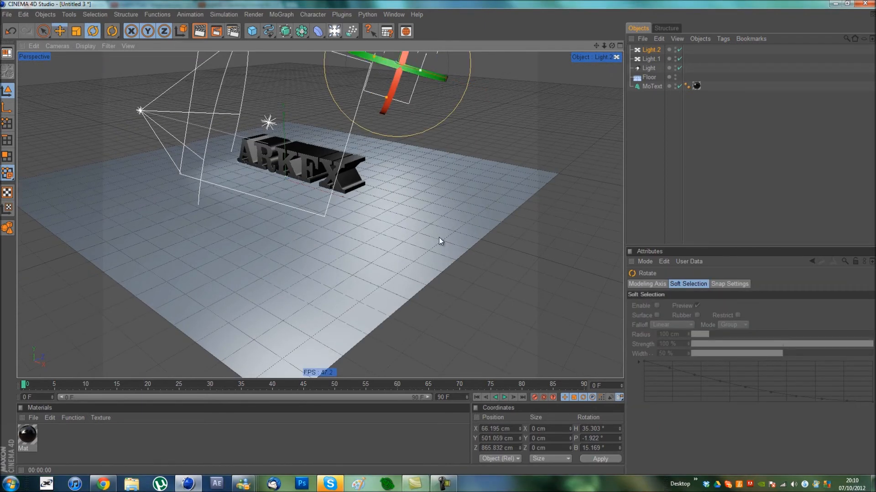
{"action": "left_click_drag", "start_coordinate": [390, 67], "coordinate": [382, 70]}
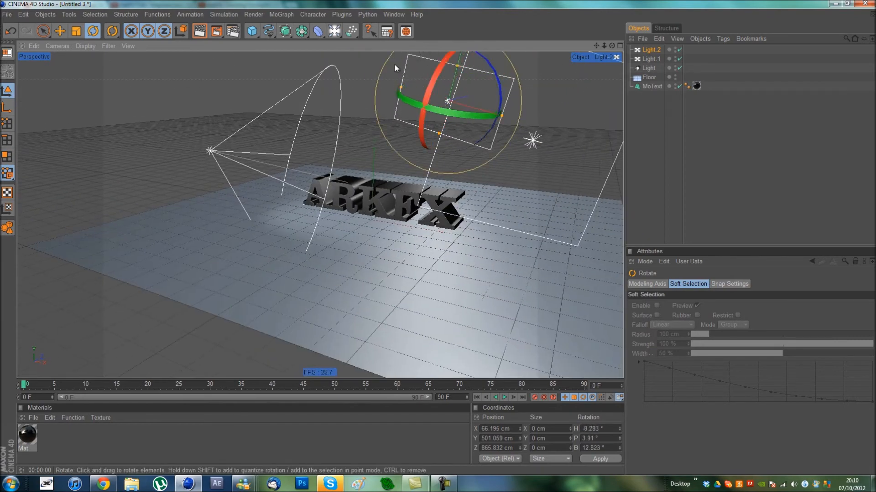
{"action": "left_click", "coordinate": [650, 50]}
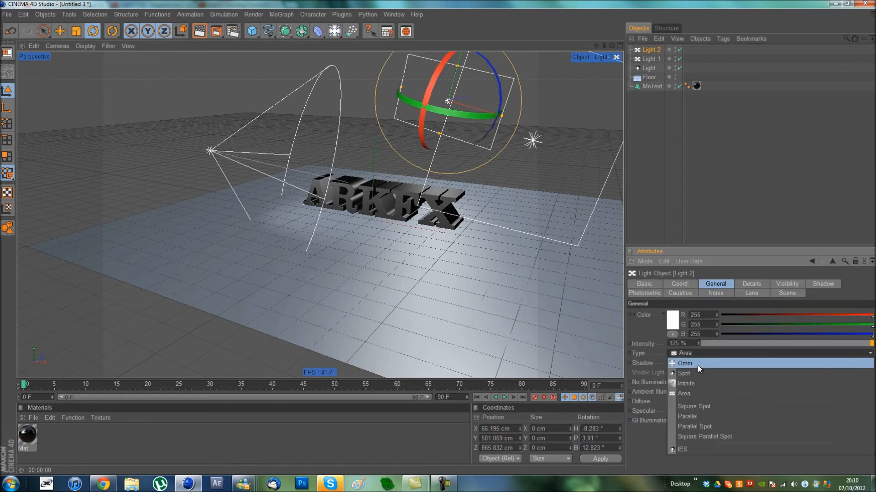
{"action": "left_click", "coordinate": [684, 364]}
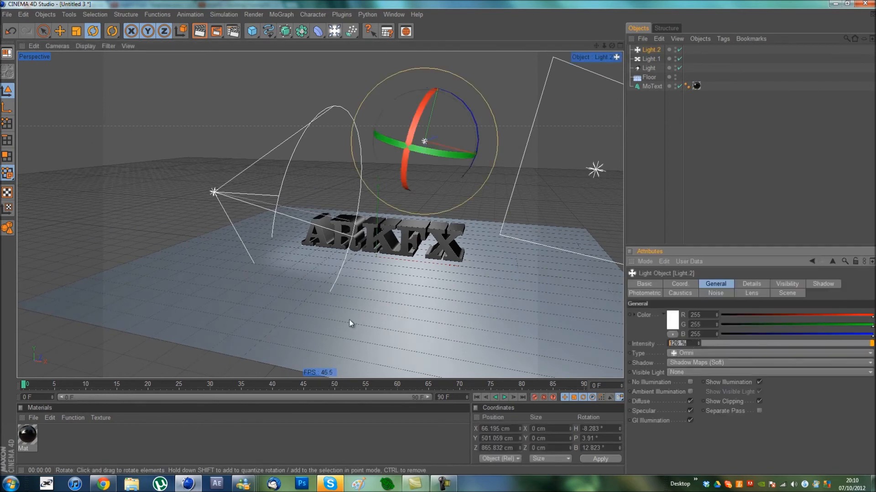
{"action": "mouse_move", "coordinate": [449, 340]}
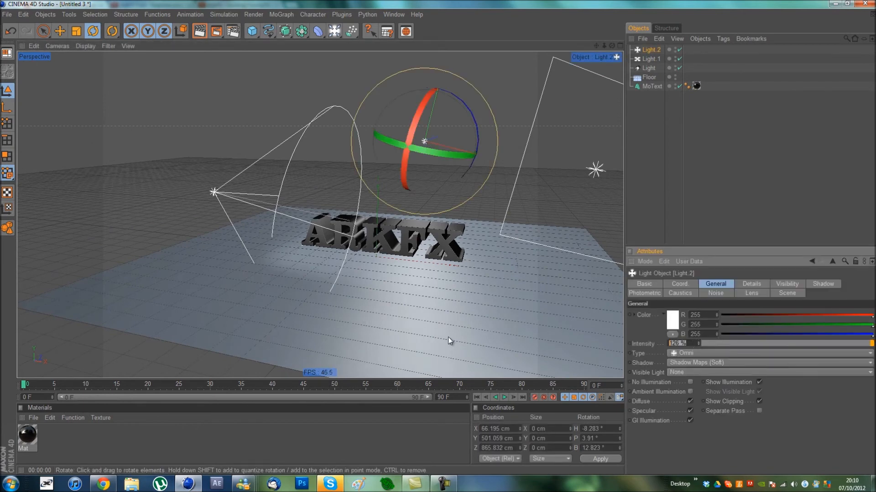
{"action": "left_click", "coordinate": [649, 59]}
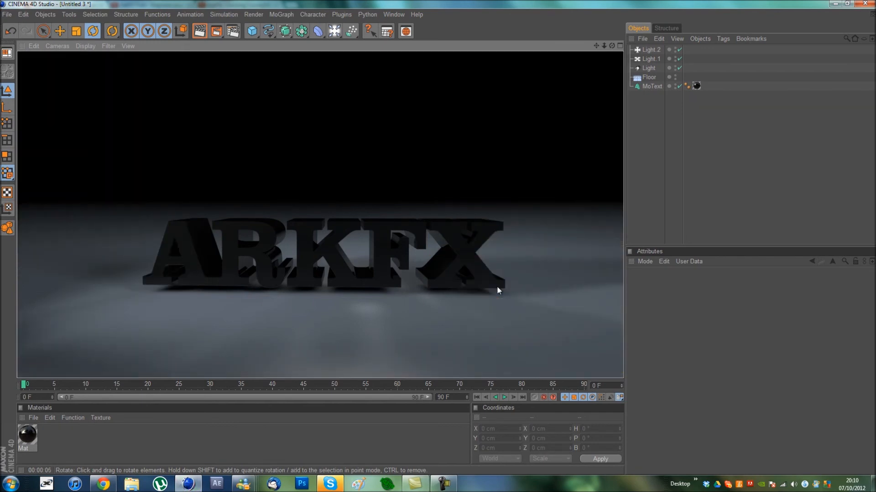
{"action": "mouse_move", "coordinate": [433, 288]}
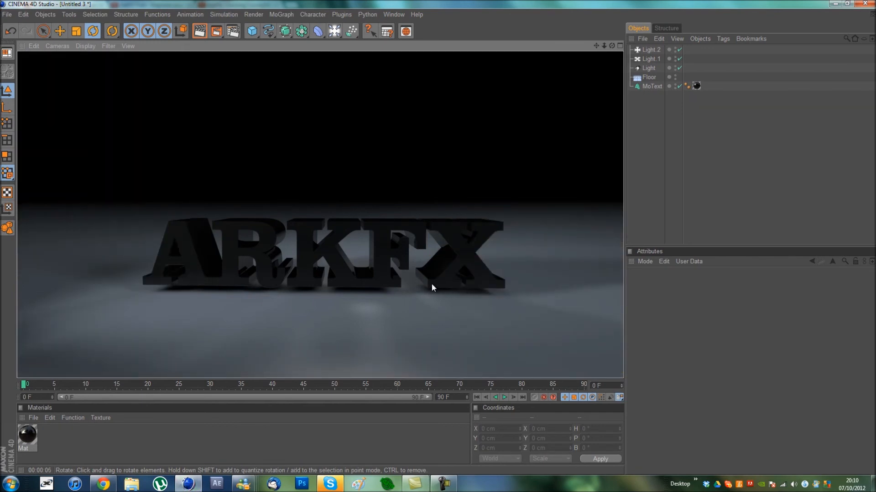
{"action": "mouse_move", "coordinate": [411, 353]}
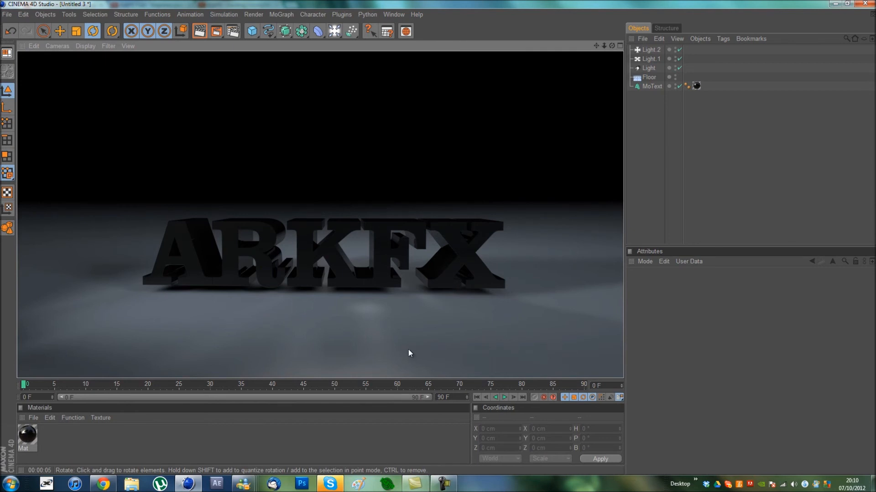
{"action": "mouse_move", "coordinate": [399, 351]}
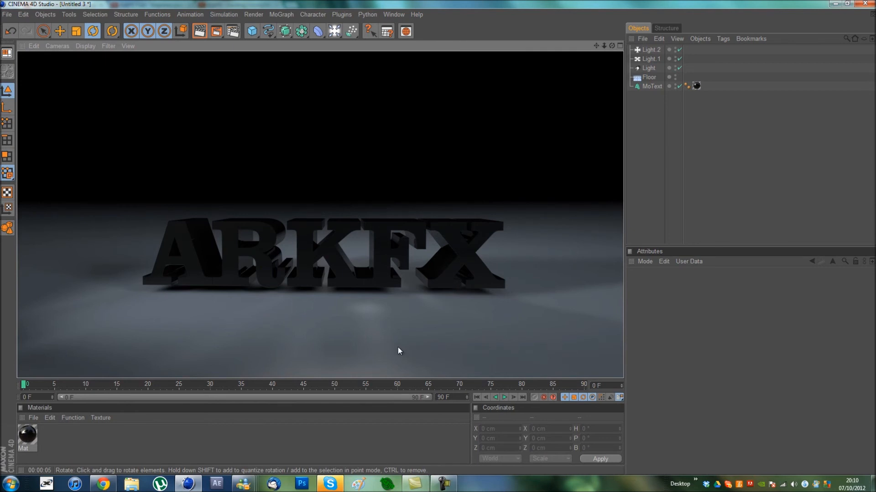
{"action": "mouse_move", "coordinate": [371, 313]}
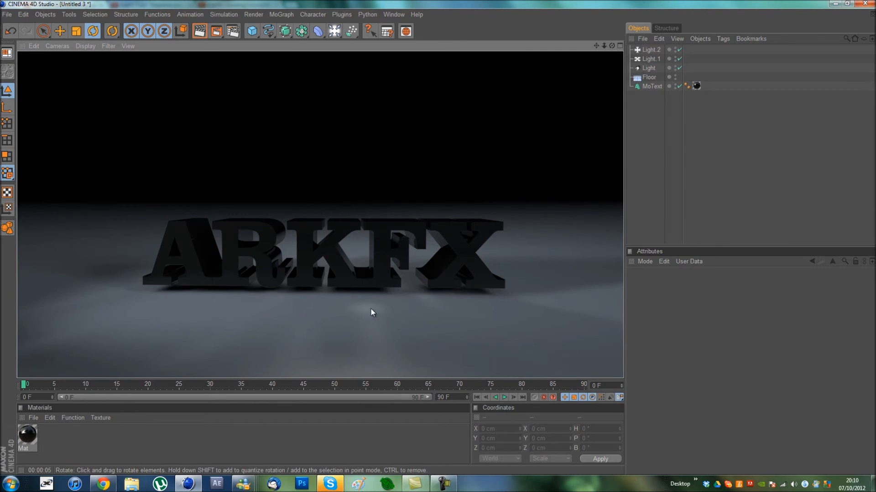
{"action": "mouse_move", "coordinate": [675, 181]}
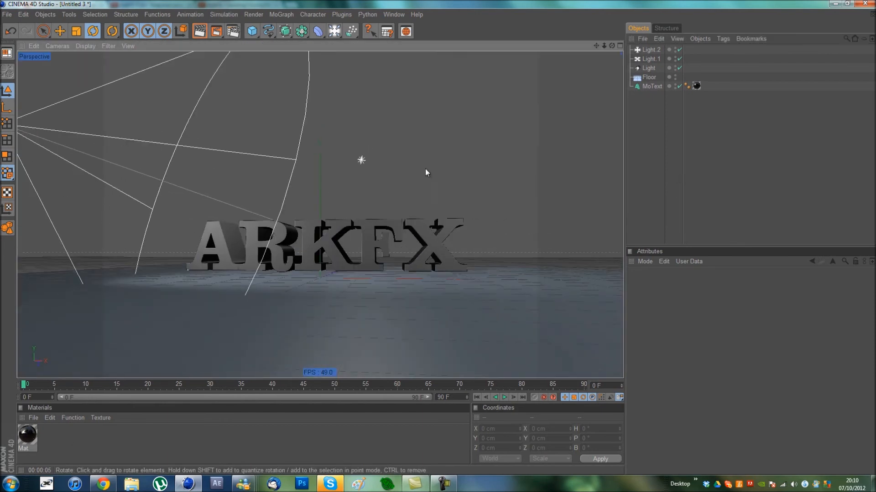
Step: Add a Plane above the scene and enable Luminance in a new material's Basic tab
{"action": "left_click", "coordinate": [334, 31]}
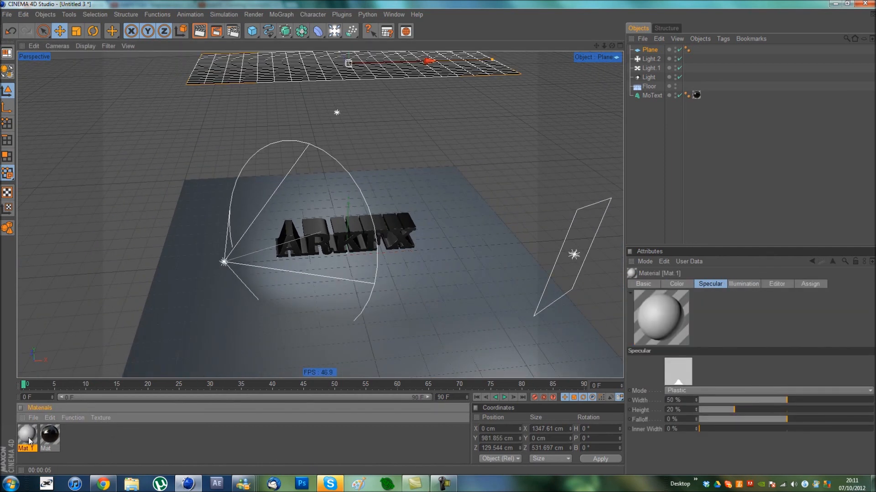
{"action": "left_click", "coordinate": [643, 283]}
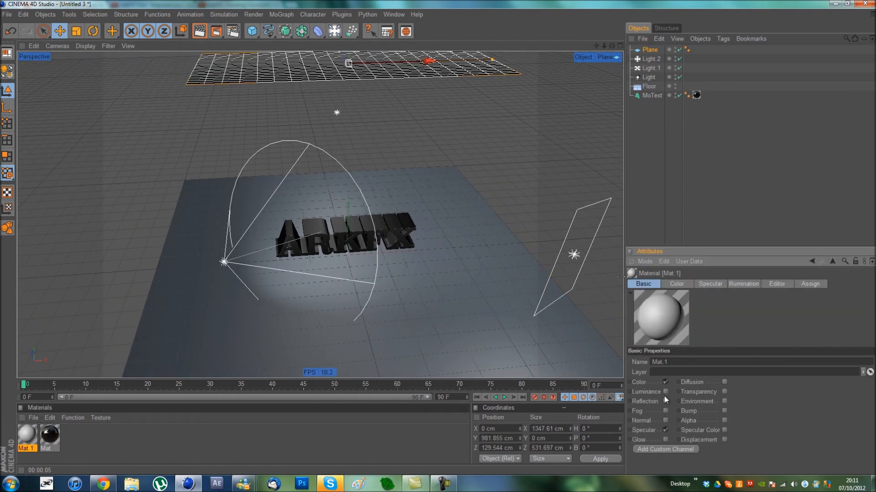
{"action": "left_click", "coordinate": [688, 50]}
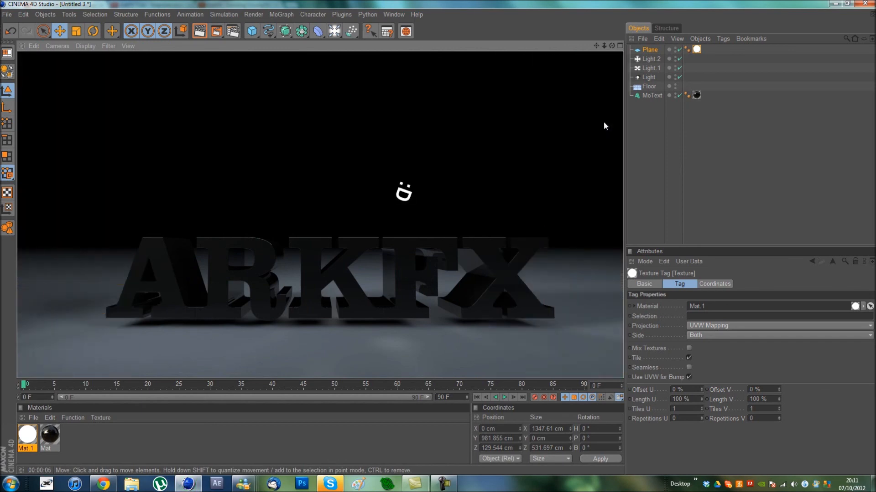
{"action": "mouse_move", "coordinate": [206, 240]}
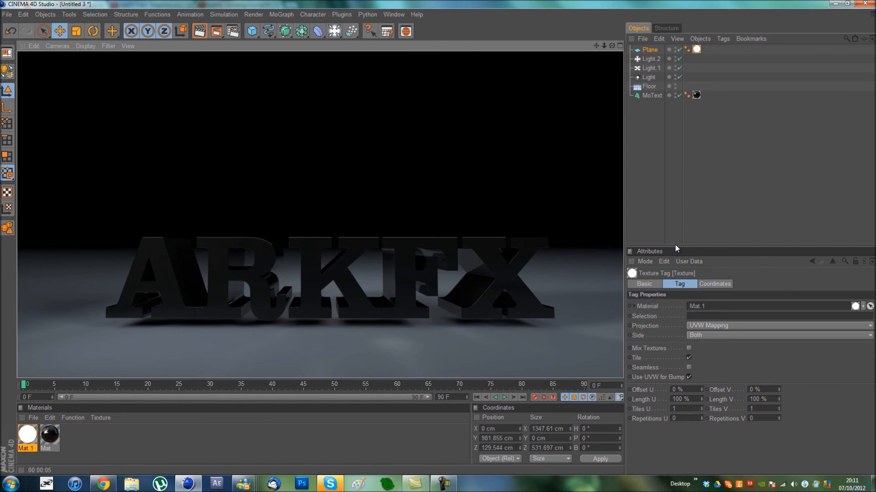
{"action": "mouse_move", "coordinate": [598, 279]}
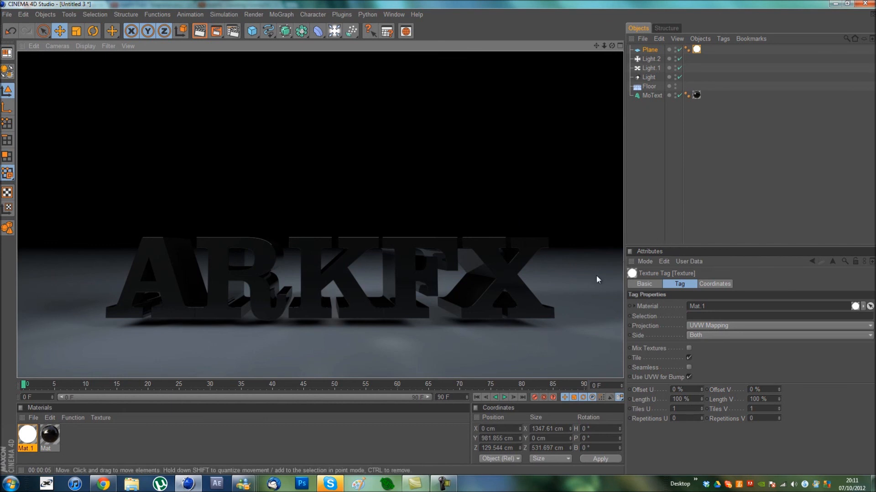